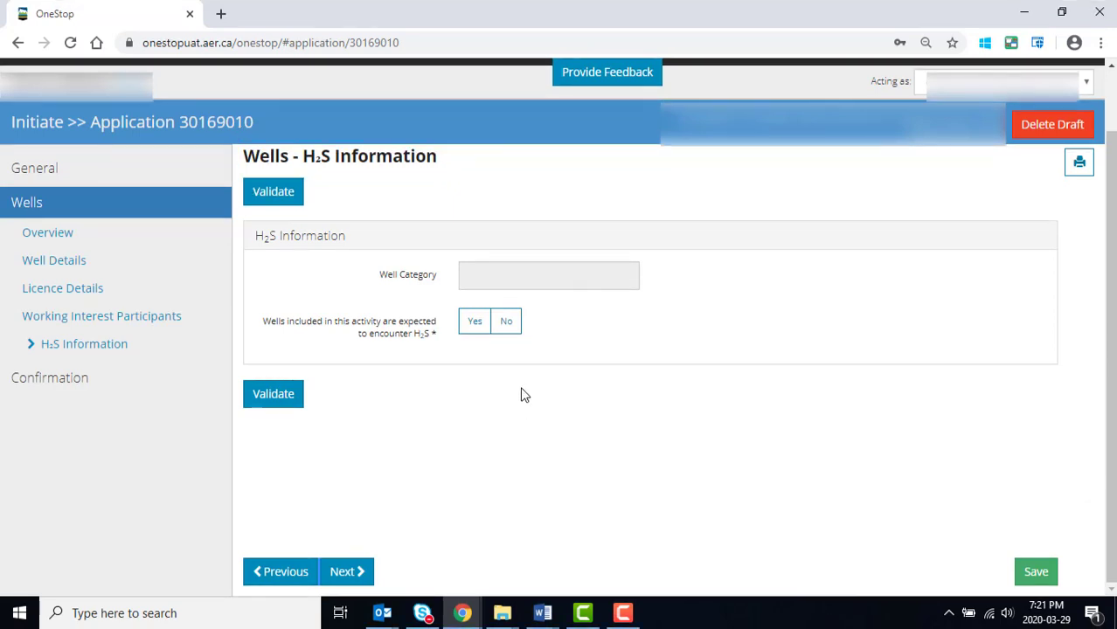
mouse_move(482, 353)
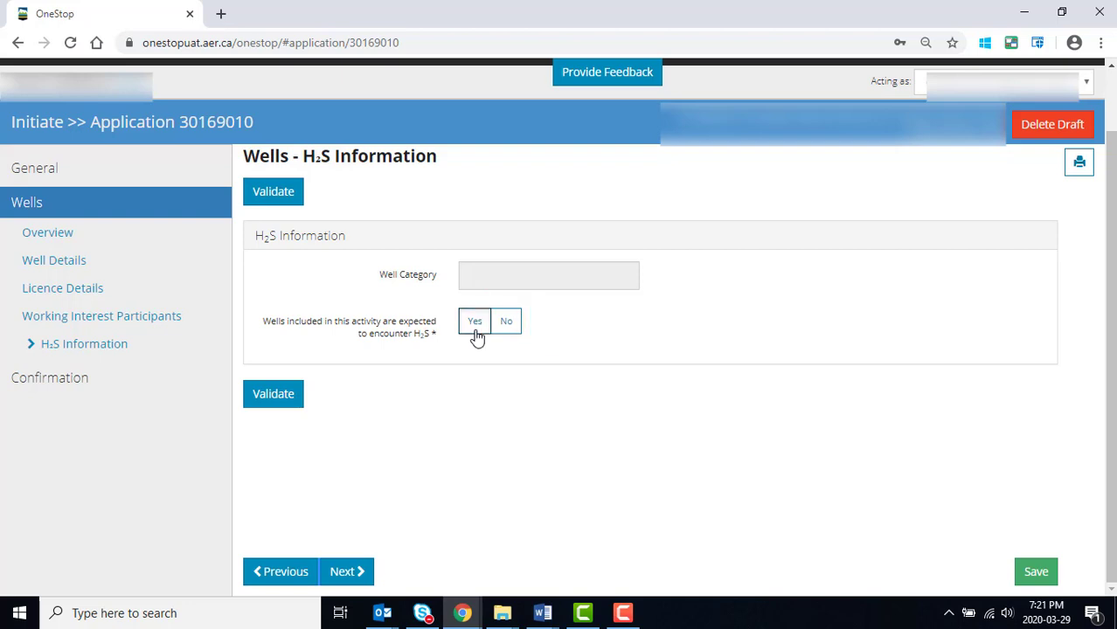
Answer Yes to encountering H2S and add formation rows with release rates such as 0.0002
left_click(476, 322)
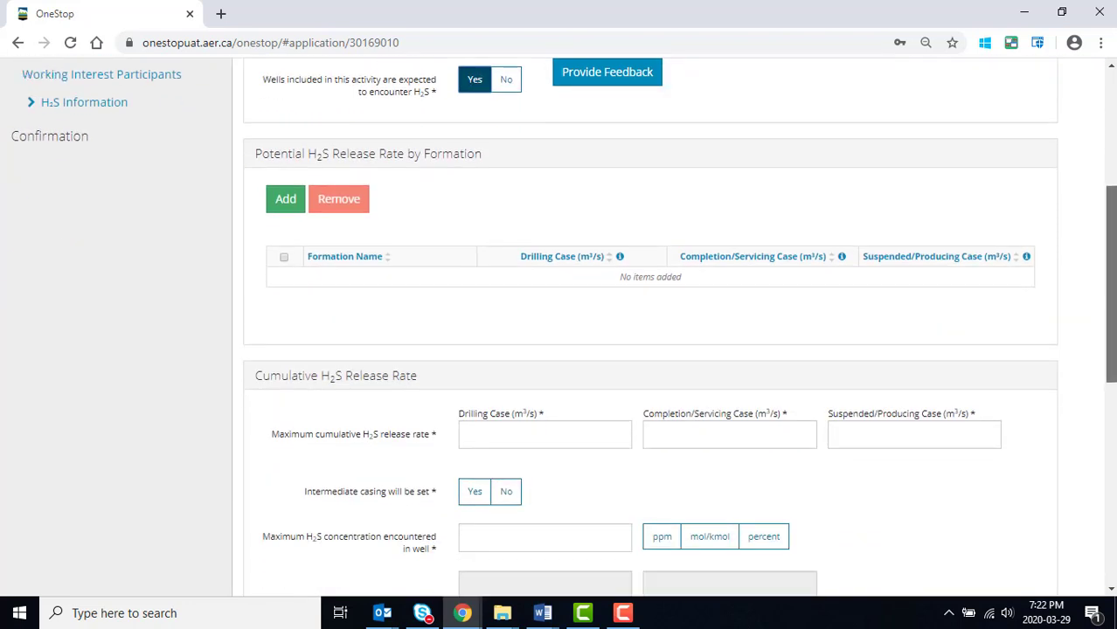
scroll("down", 3)
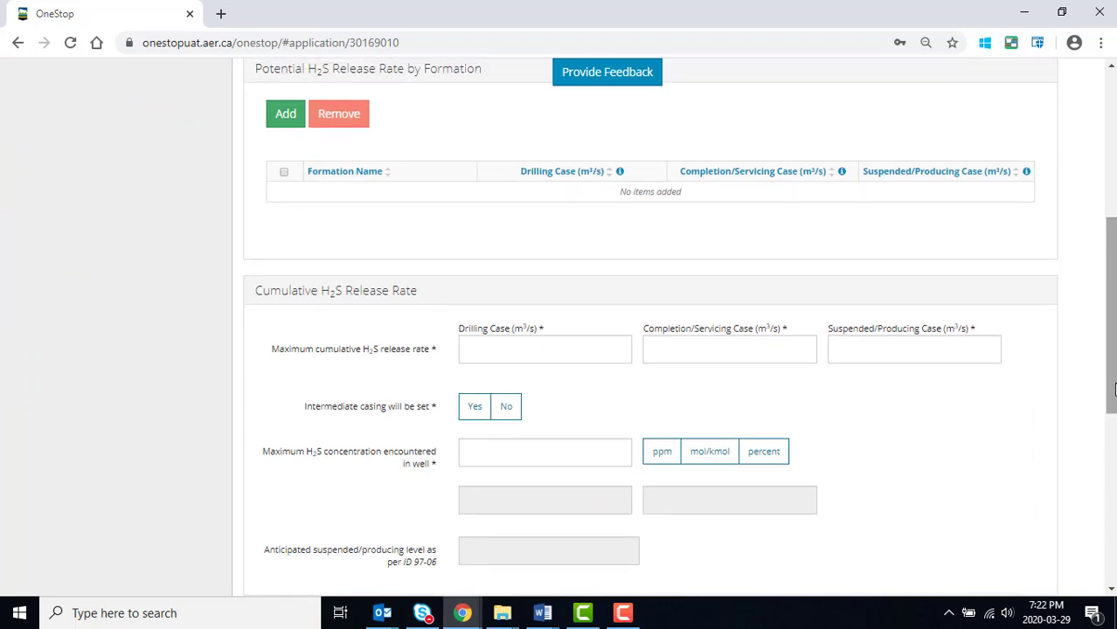
mouse_move(306, 150)
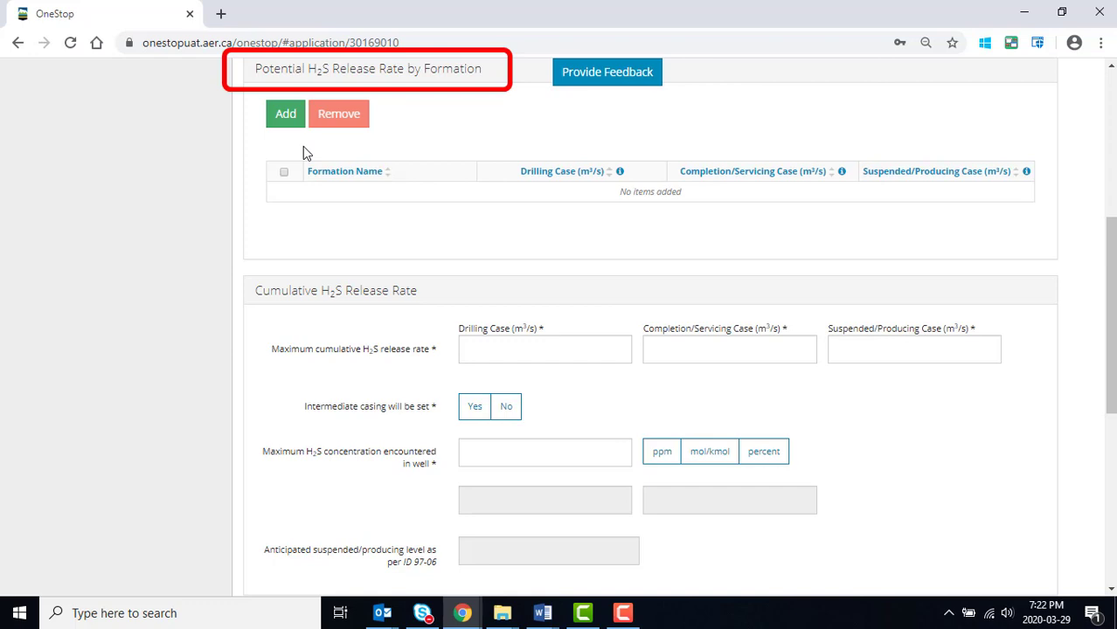
left_click(285, 114)
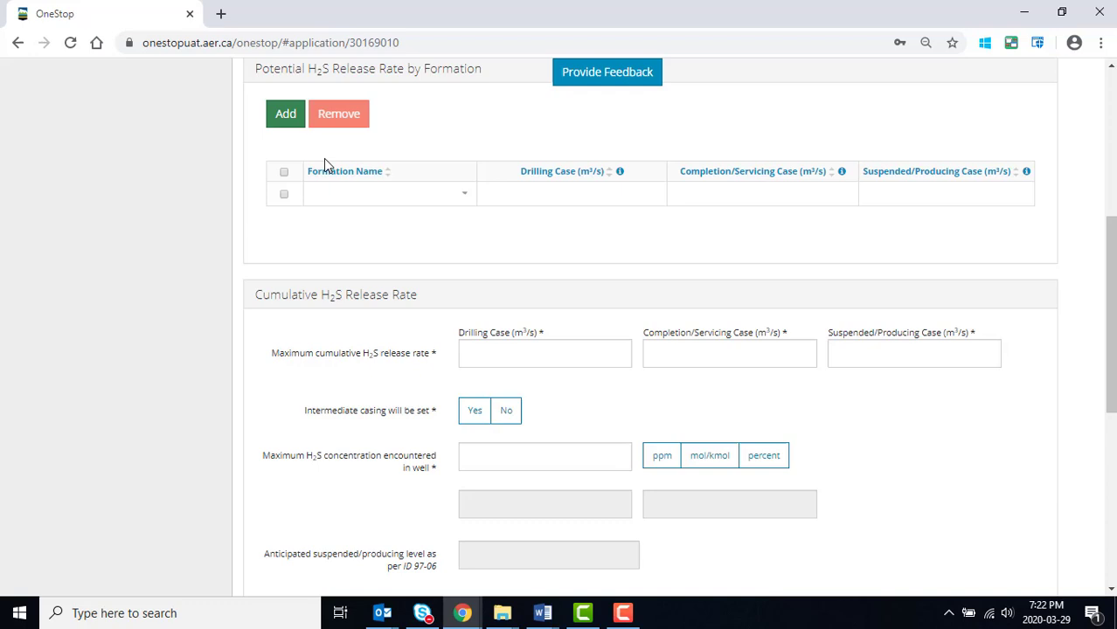
left_click(388, 192)
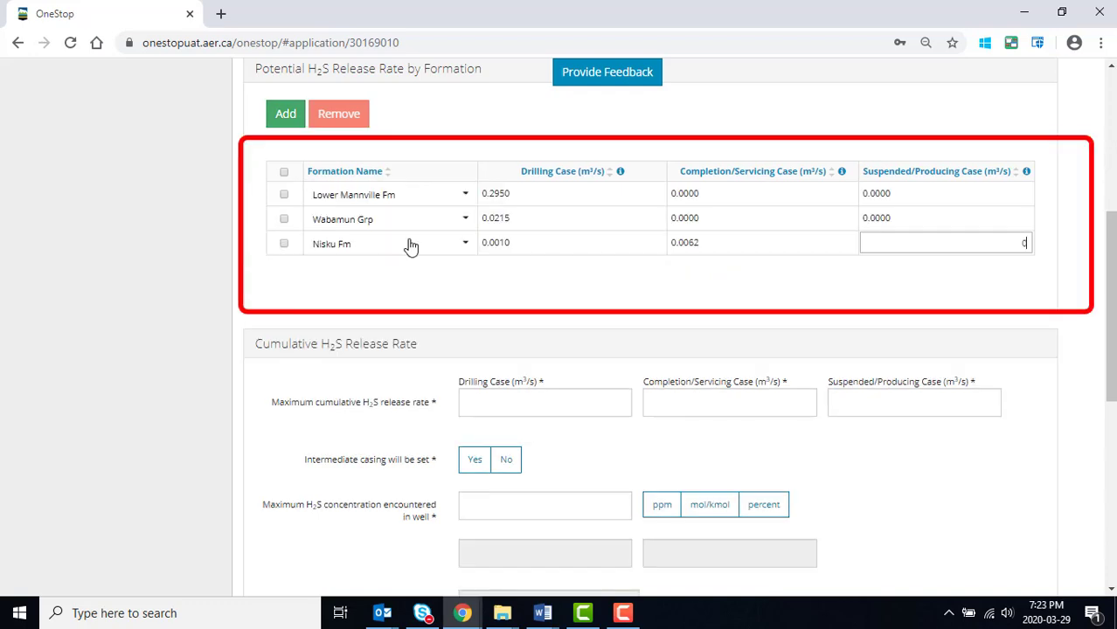
type("0.0002")
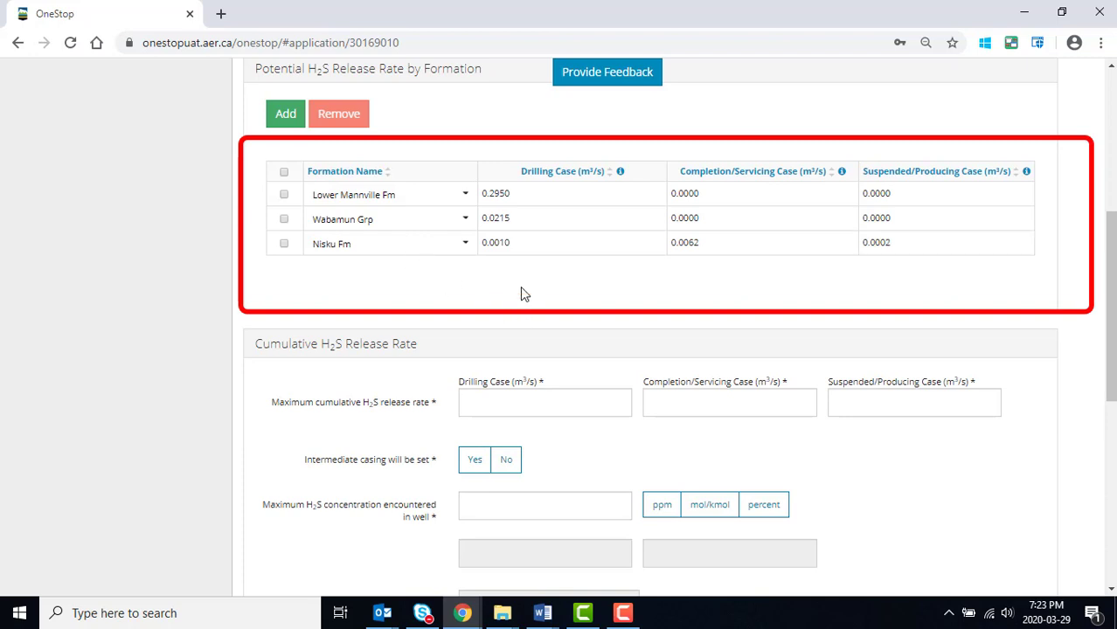
scroll("down", 3)
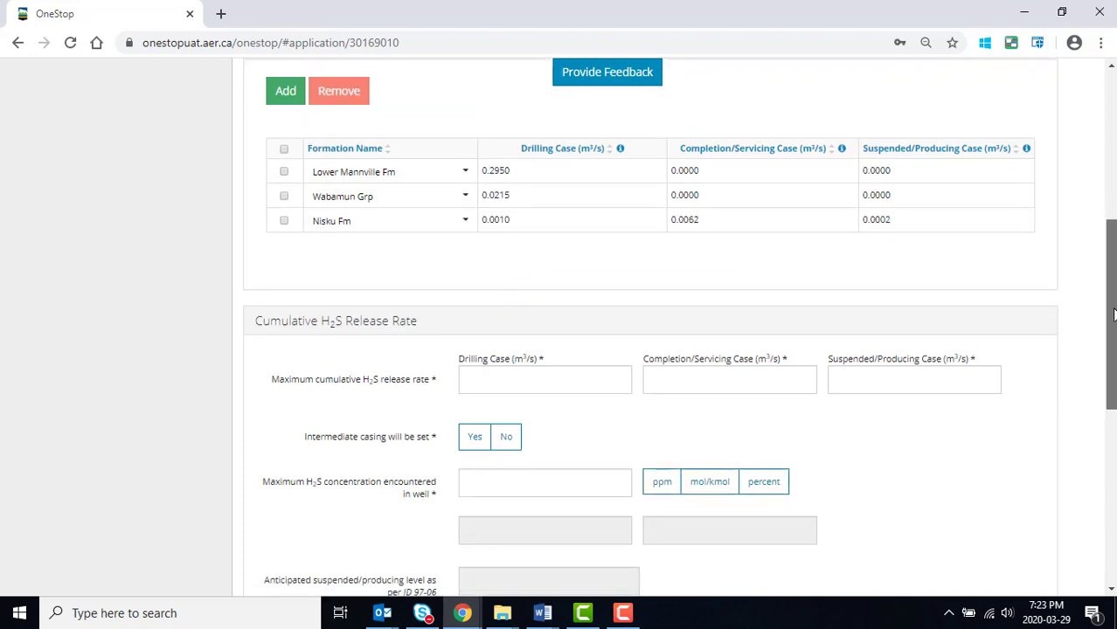
Enter cumulative H2S release rates 0.0512 and 0.0062 and mark intermediate casing as Yes
scroll("down", 3)
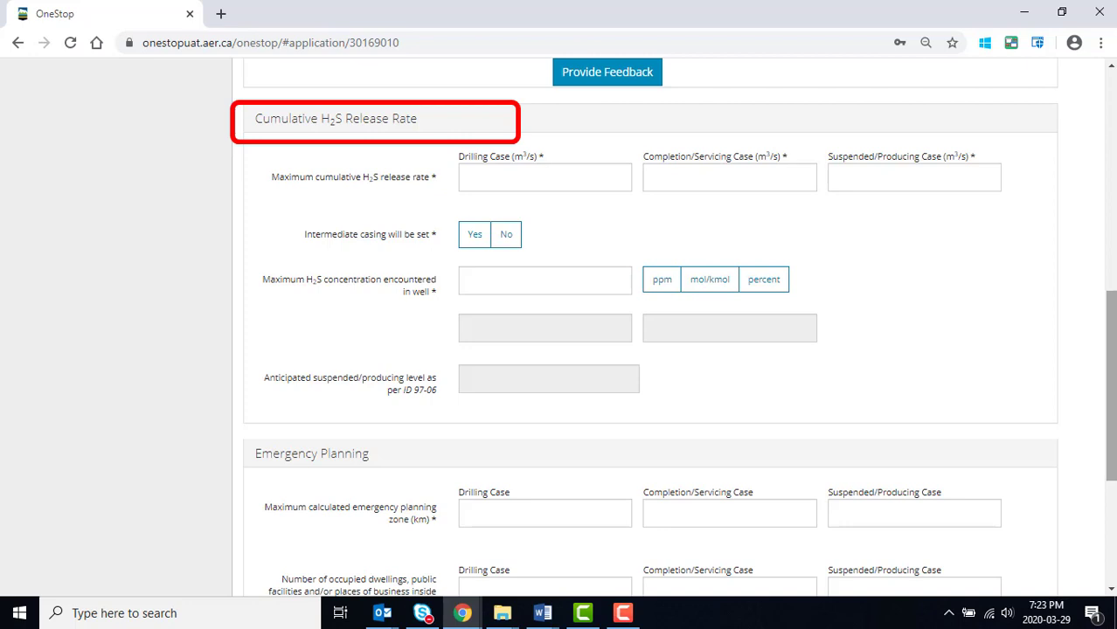
left_click(545, 179)
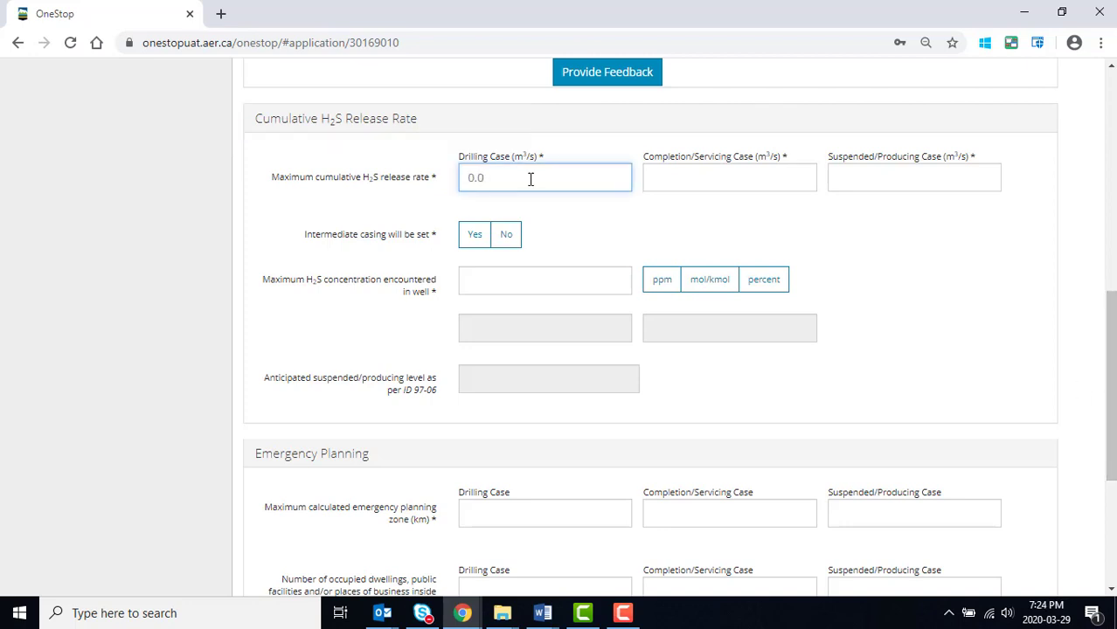
type("0.0512")
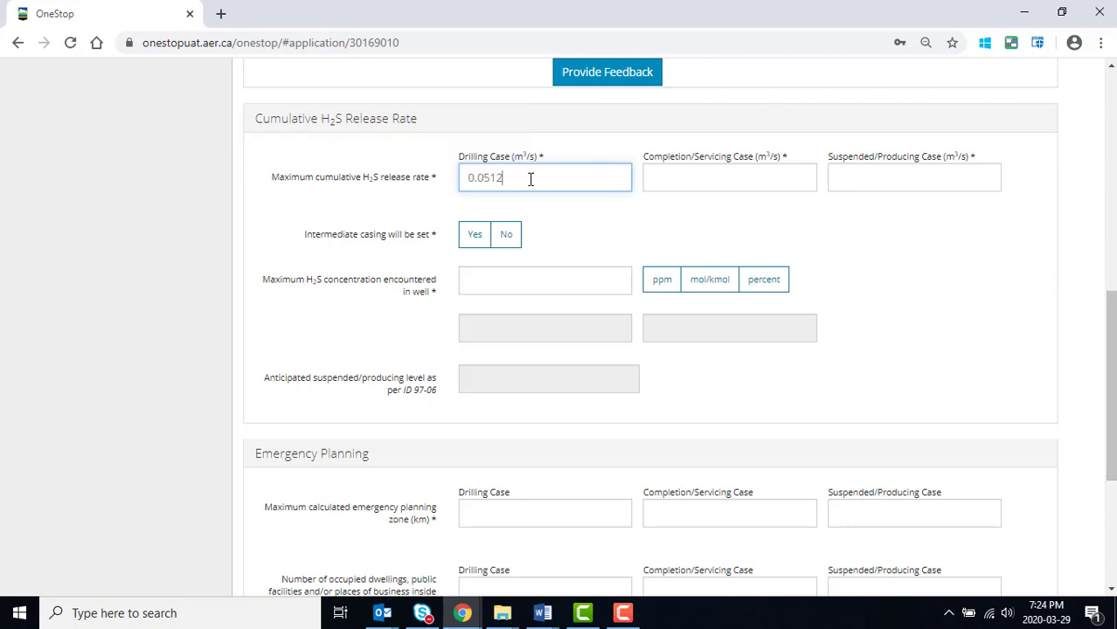
type("0.0062")
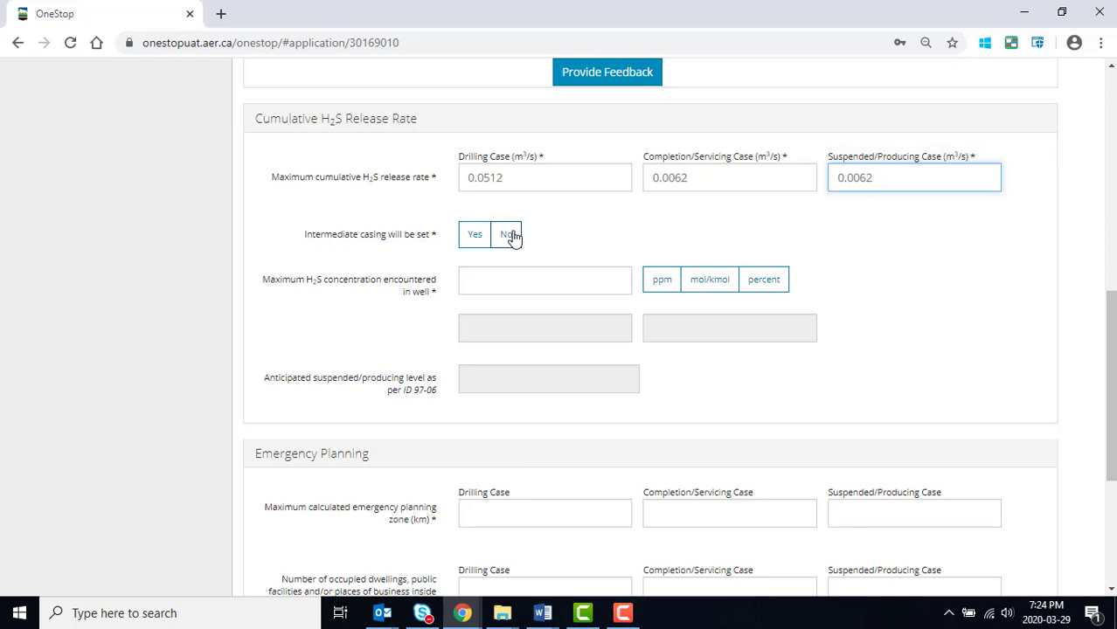
left_click(475, 234)
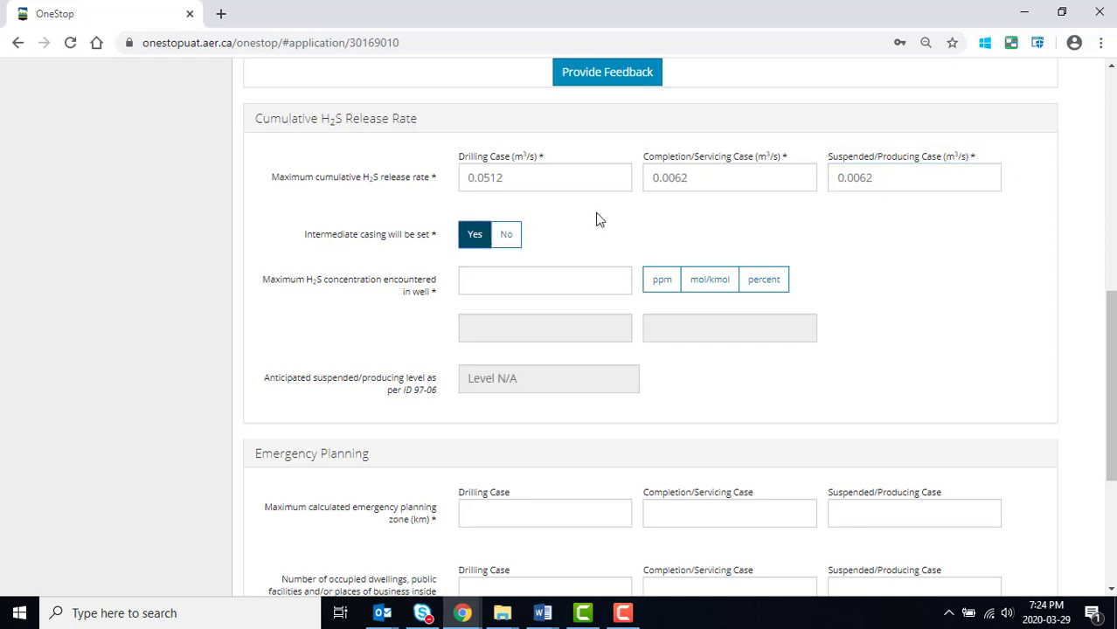
mouse_move(665, 229)
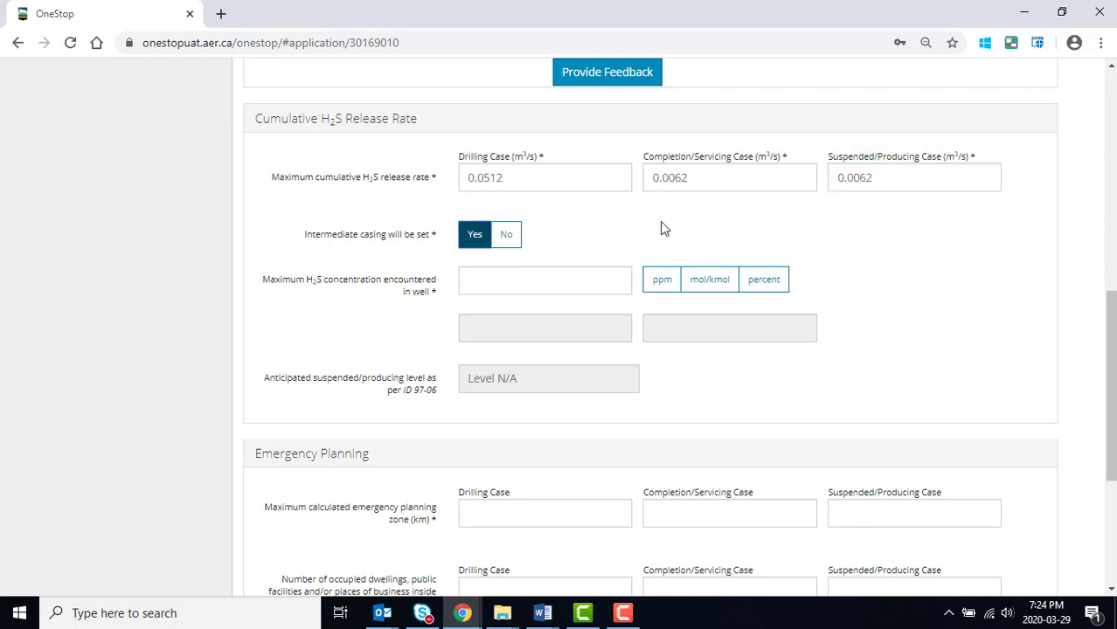
mouse_move(633, 252)
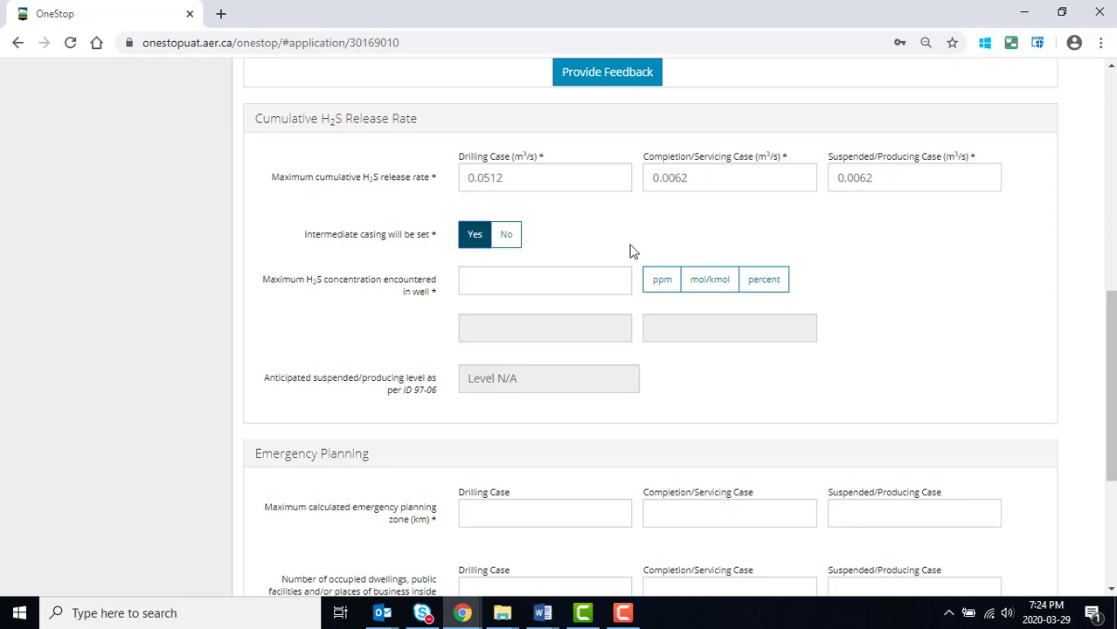
Set the maximum H2S concentration to 24.1 mol/kmol
left_click(546, 279)
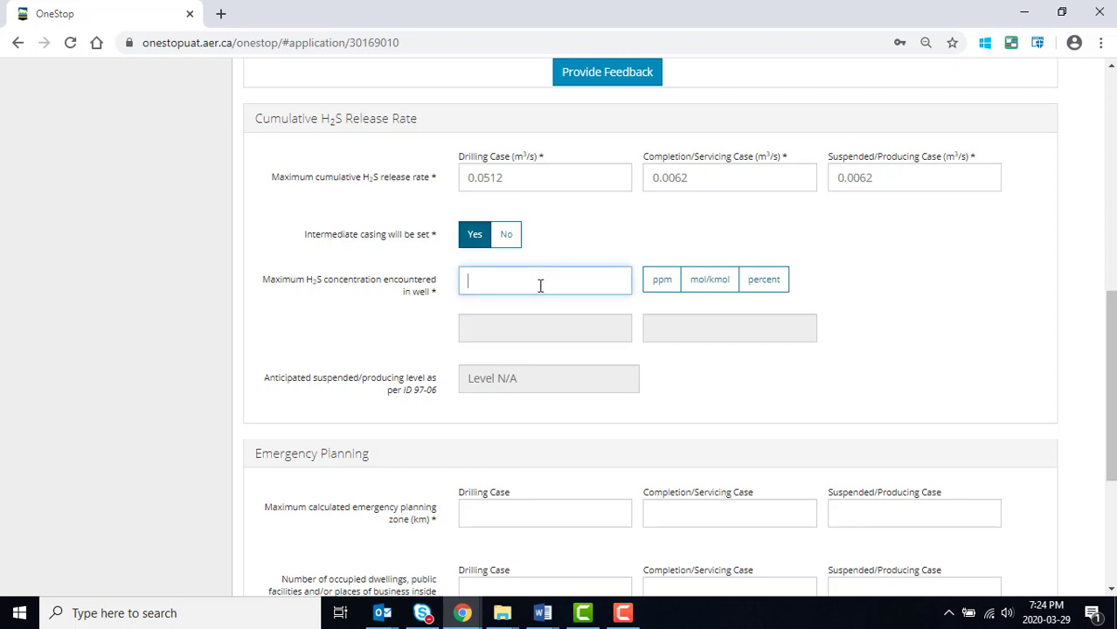
type("24.1")
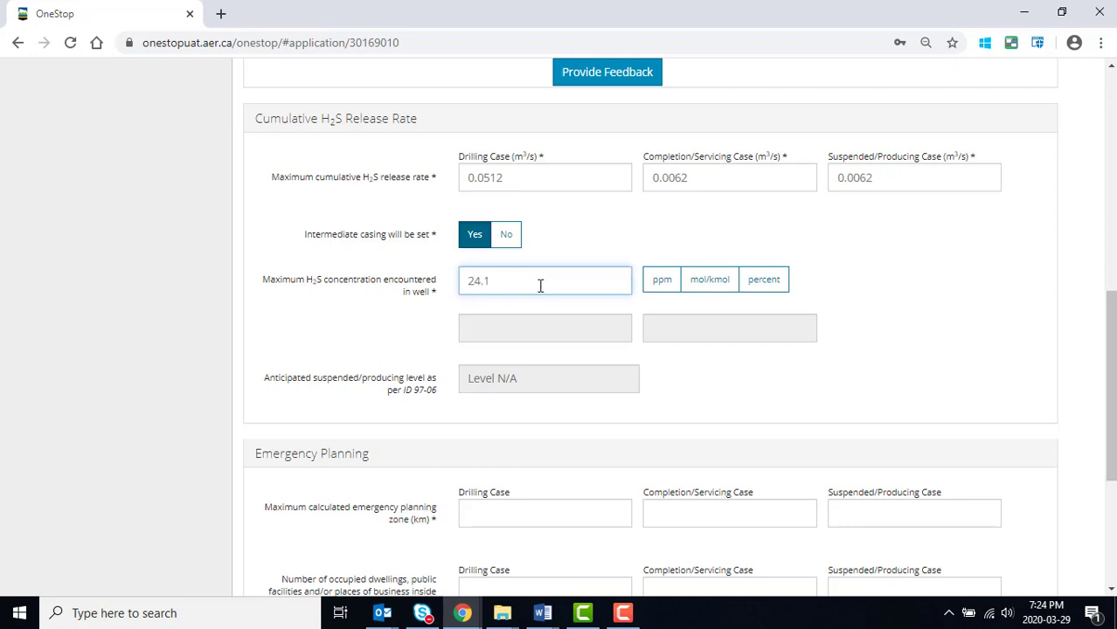
left_click(710, 280)
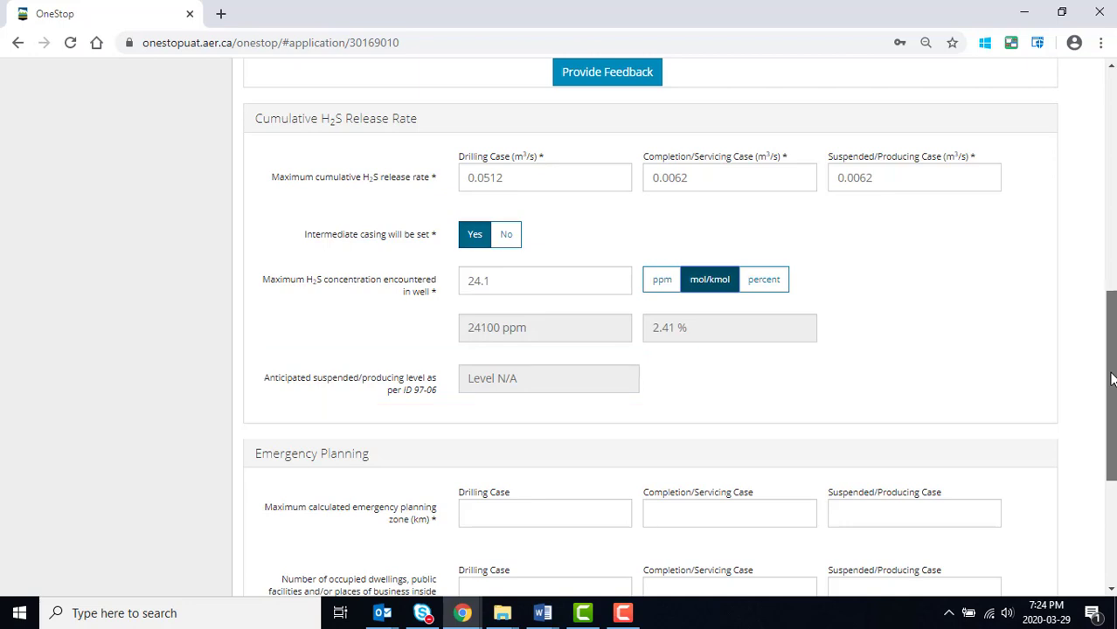
Enter emergency planning zones of 0.15, 0.04 and 0.07 km for the three cases
scroll("down", 3)
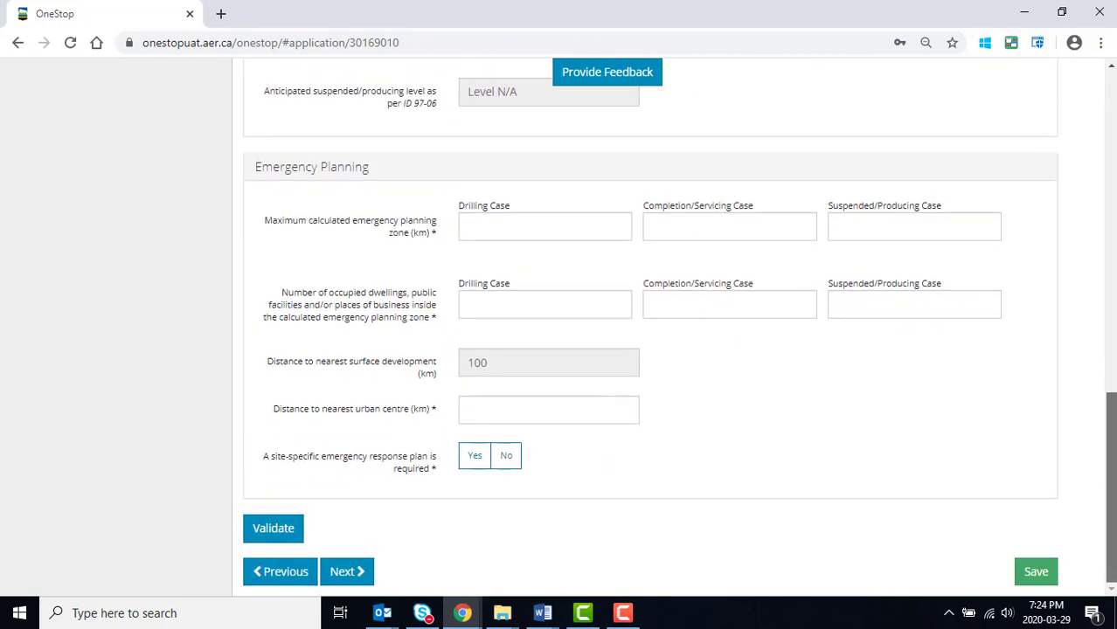
left_click(546, 227)
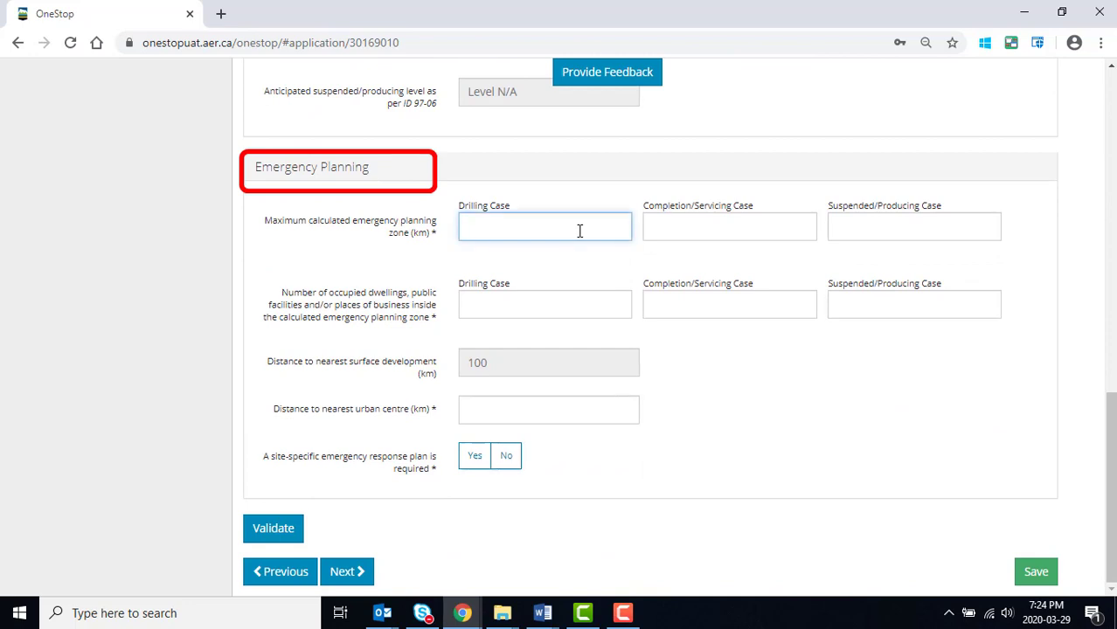
type("0.15")
left_click(731, 227)
type("0.04")
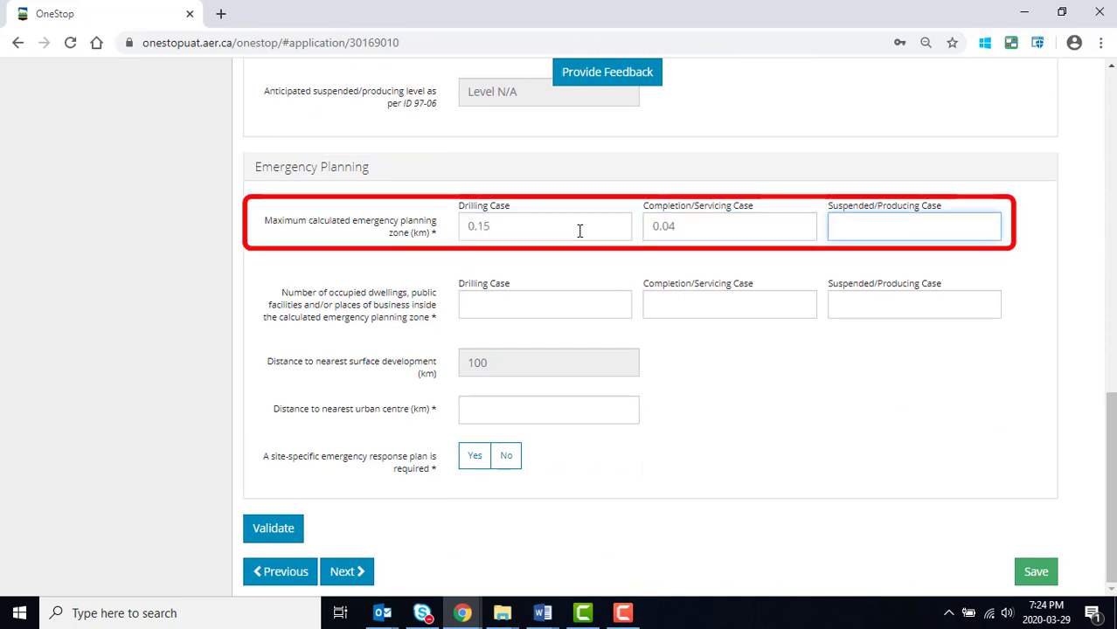
type("0.07")
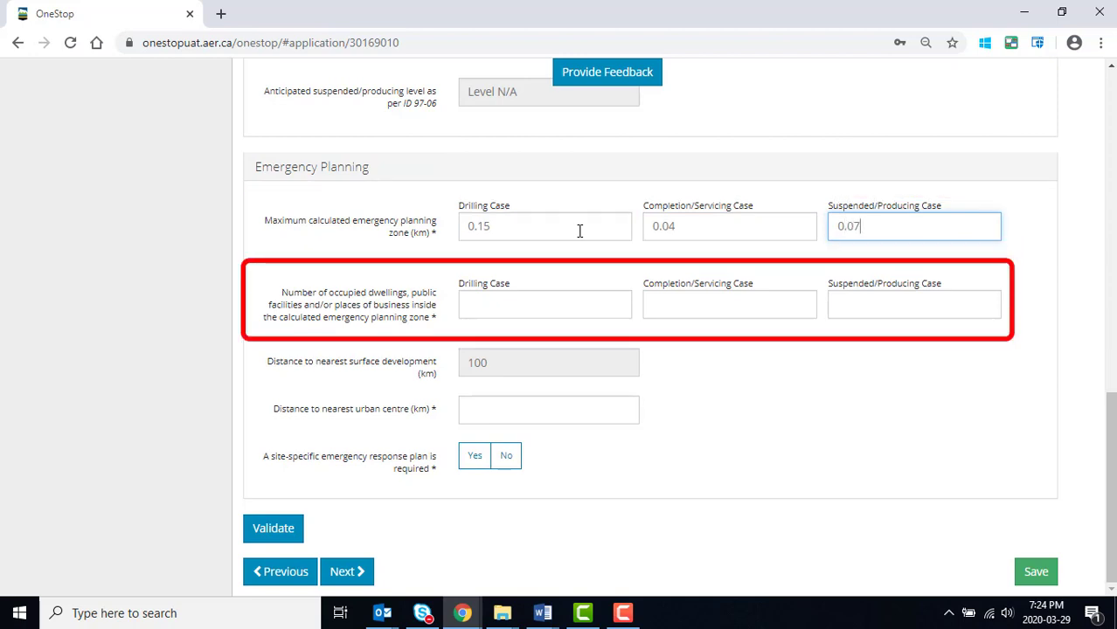
Enter dwelling counts 0, 0 and 1, urban centre distance 0.49 km, and No for site-specific plan
left_click(545, 304)
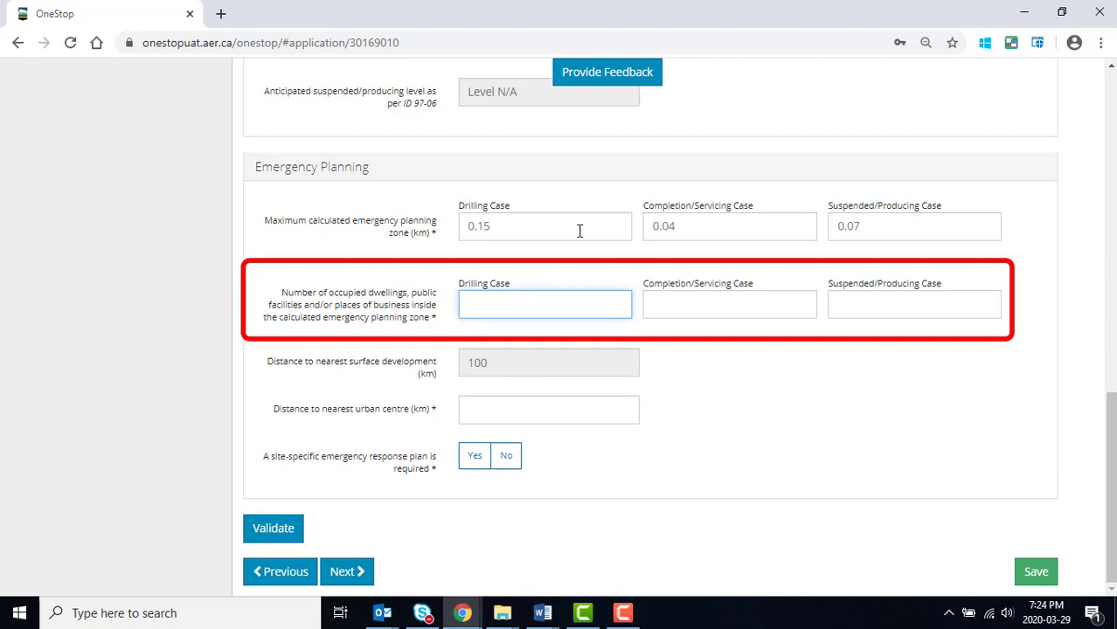
left_click(913, 304)
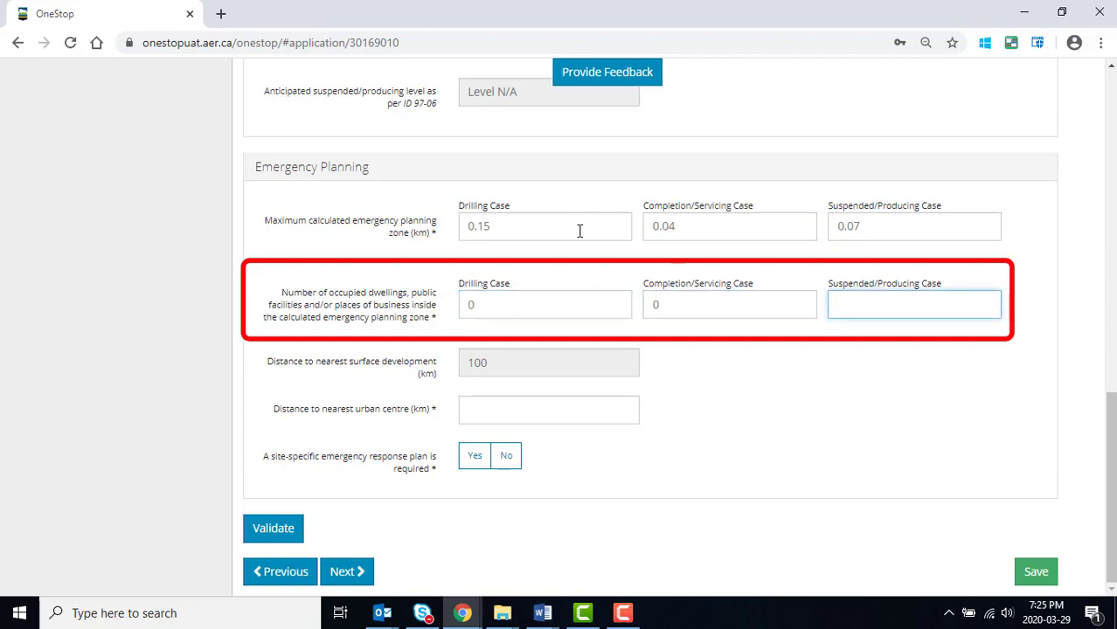
type("1")
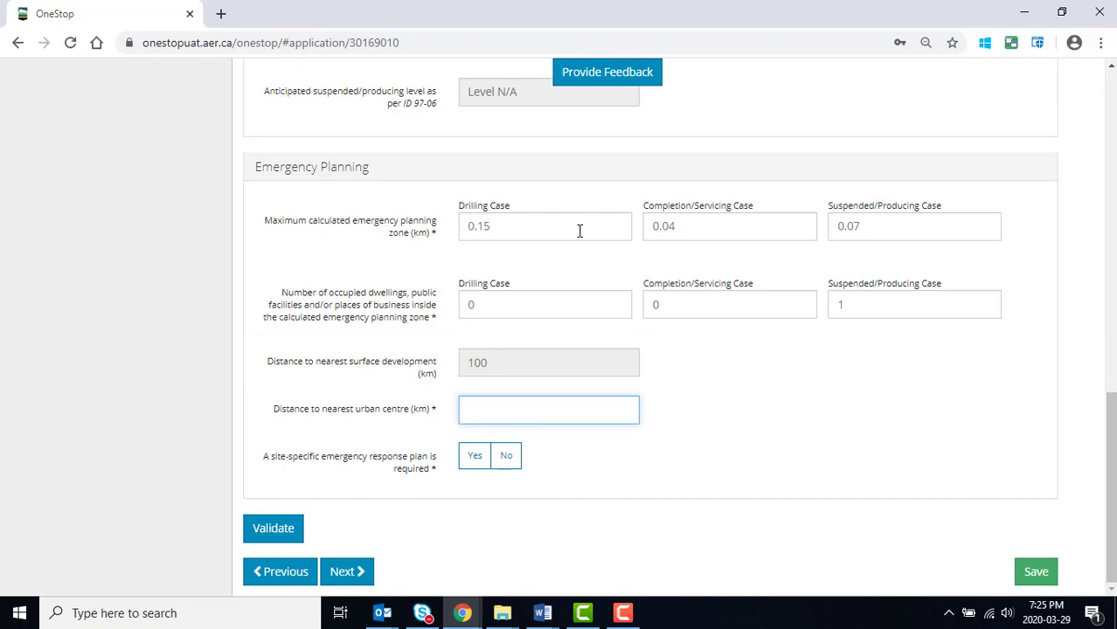
type("0.49")
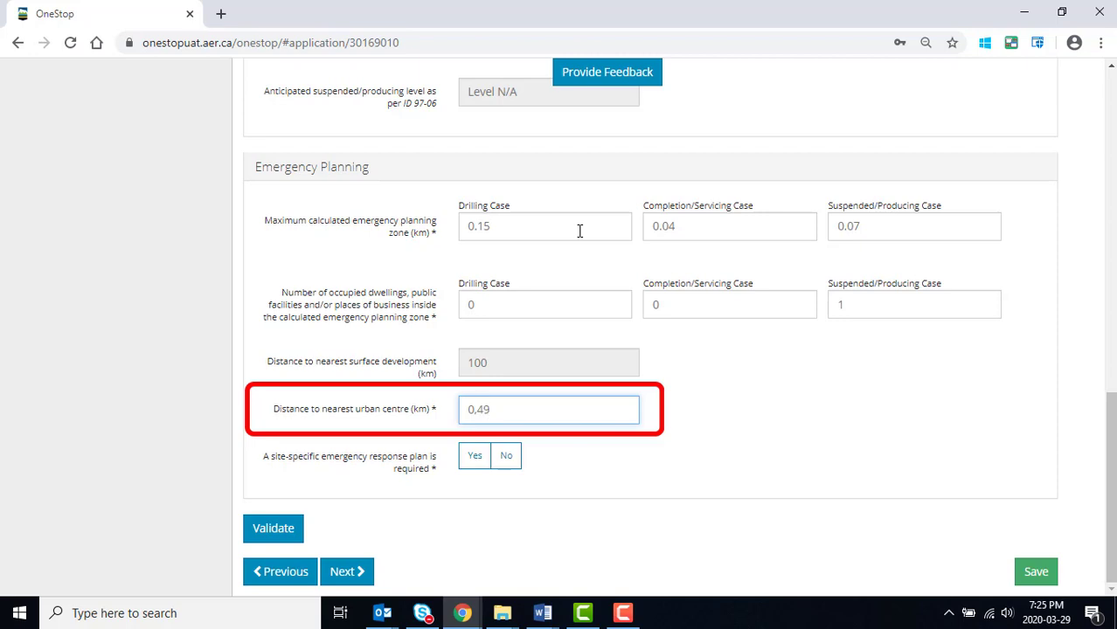
left_click(507, 454)
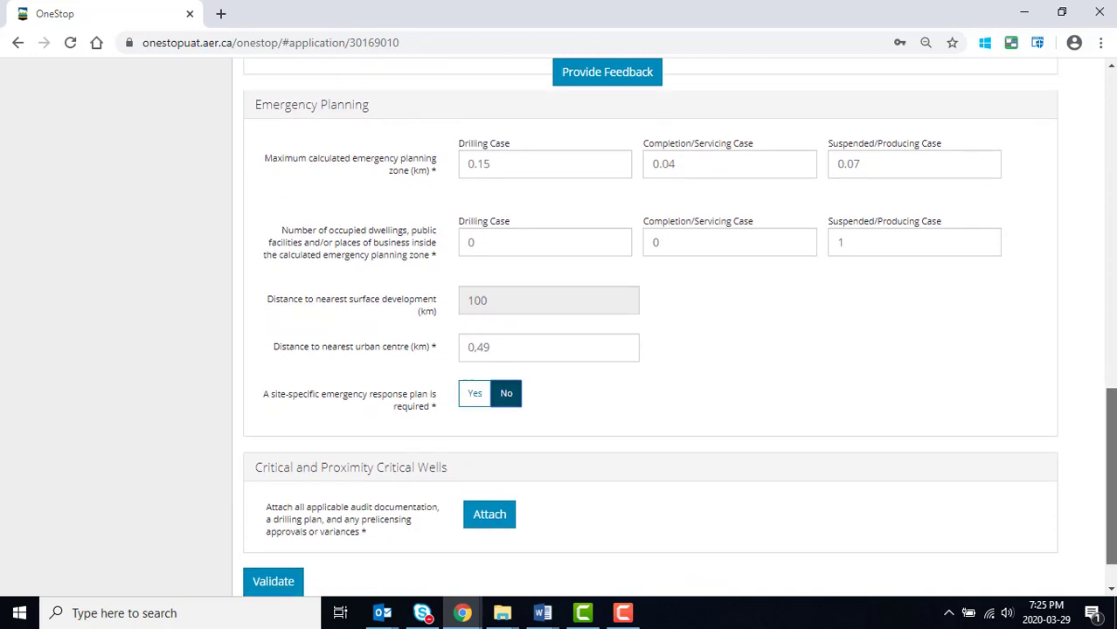
Mark a site-specific emergency response plan as required but not submitted to AER
scroll("down", 3)
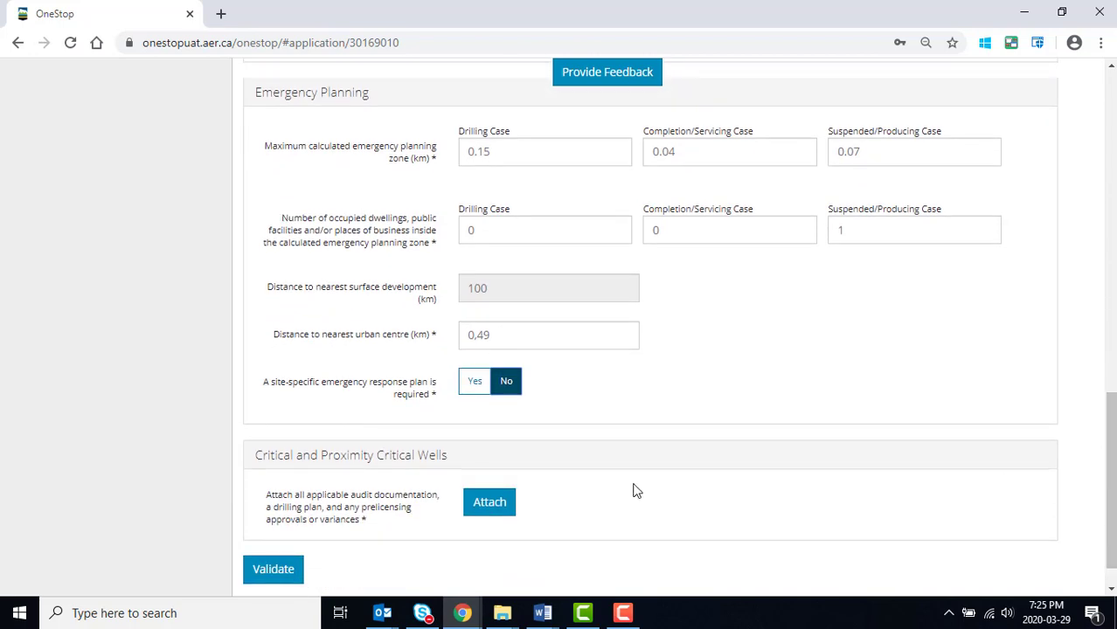
left_click(476, 381)
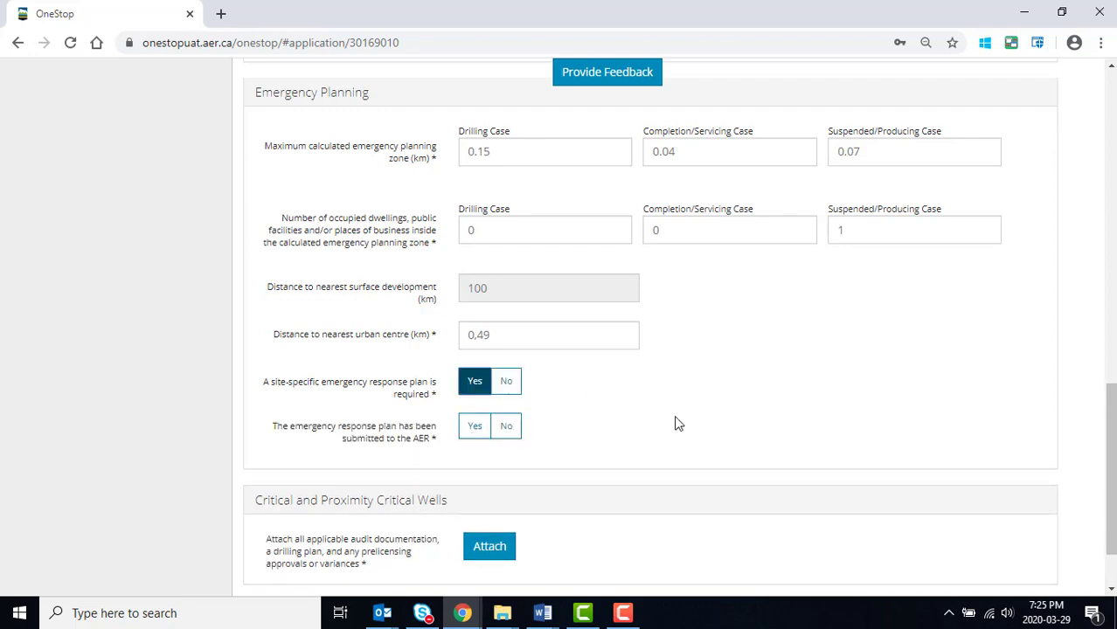
left_click(507, 426)
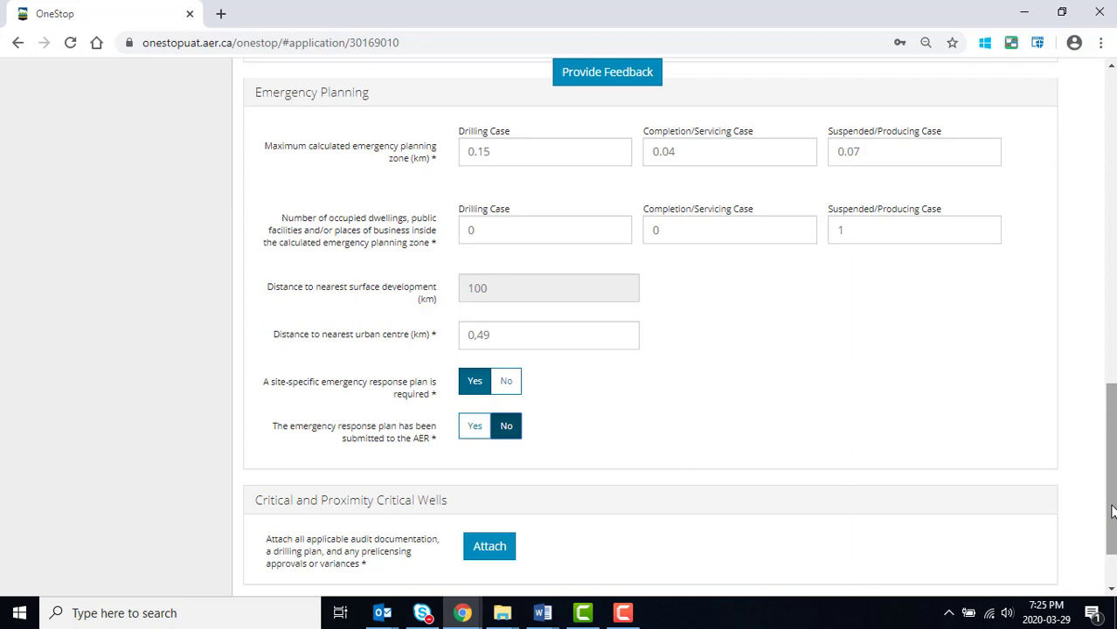
scroll("down", 3)
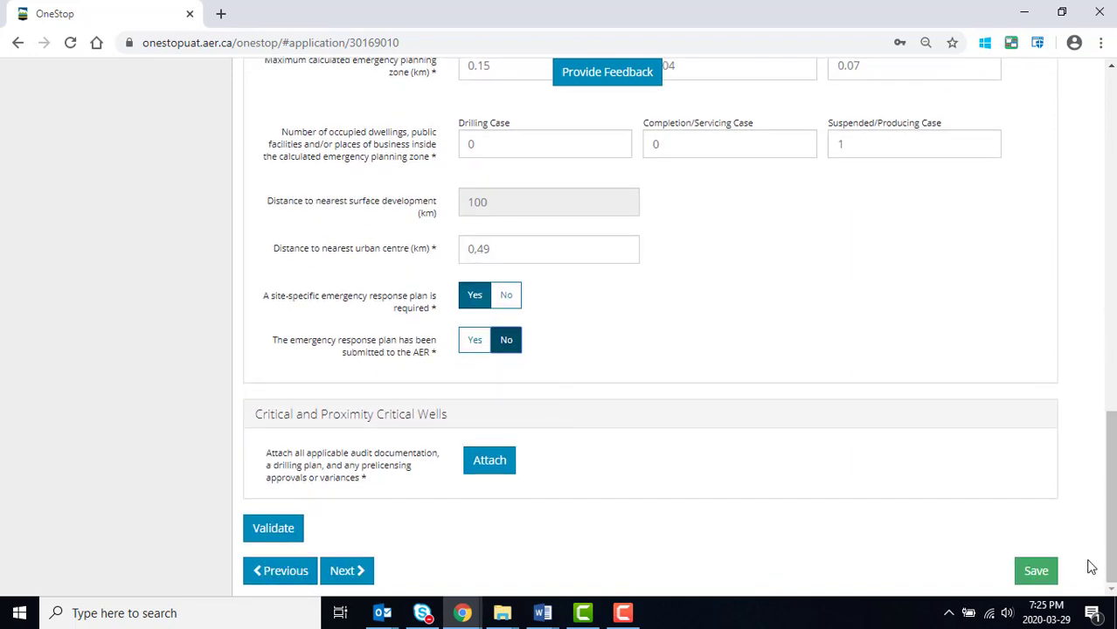
Attach location.docx as the supporting document under Critical and Proximity Critical Wells
left_click(490, 459)
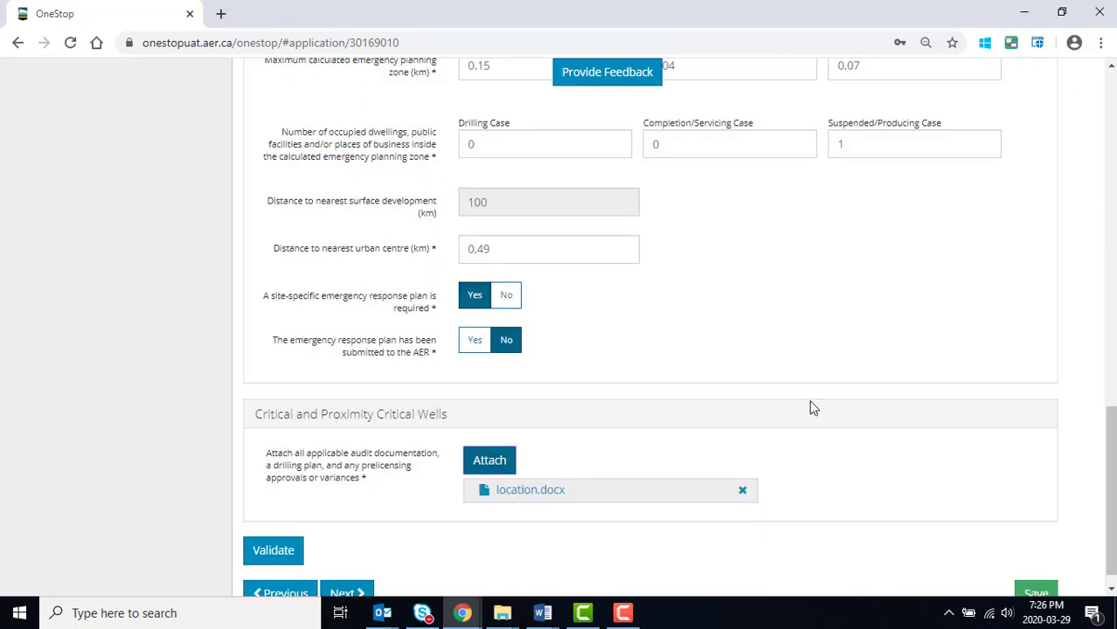
scroll("down", 3)
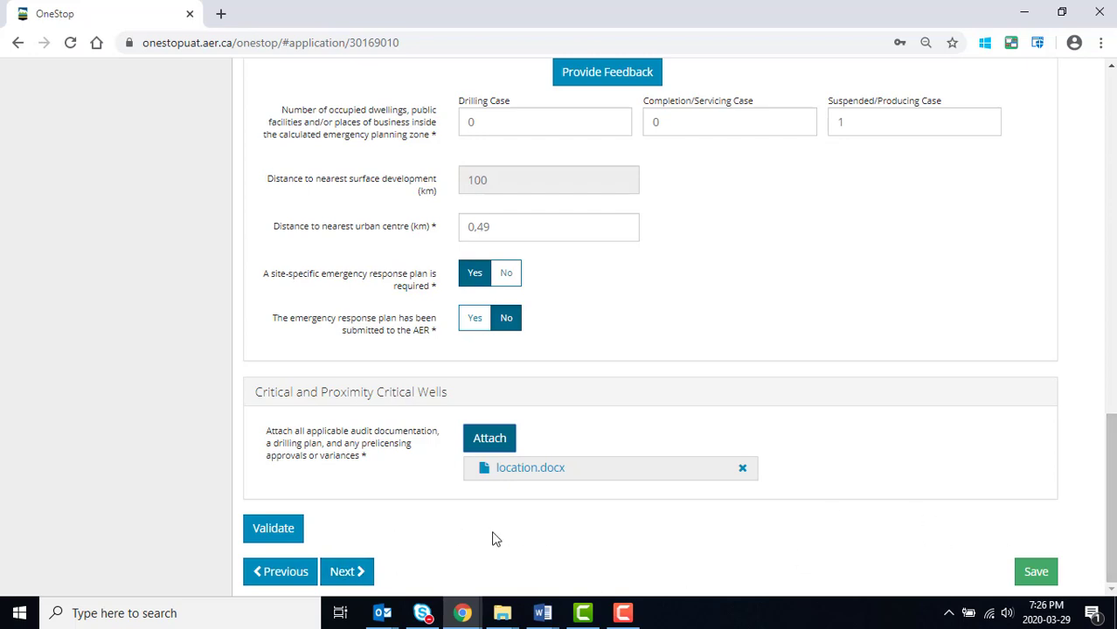
left_click(272, 528)
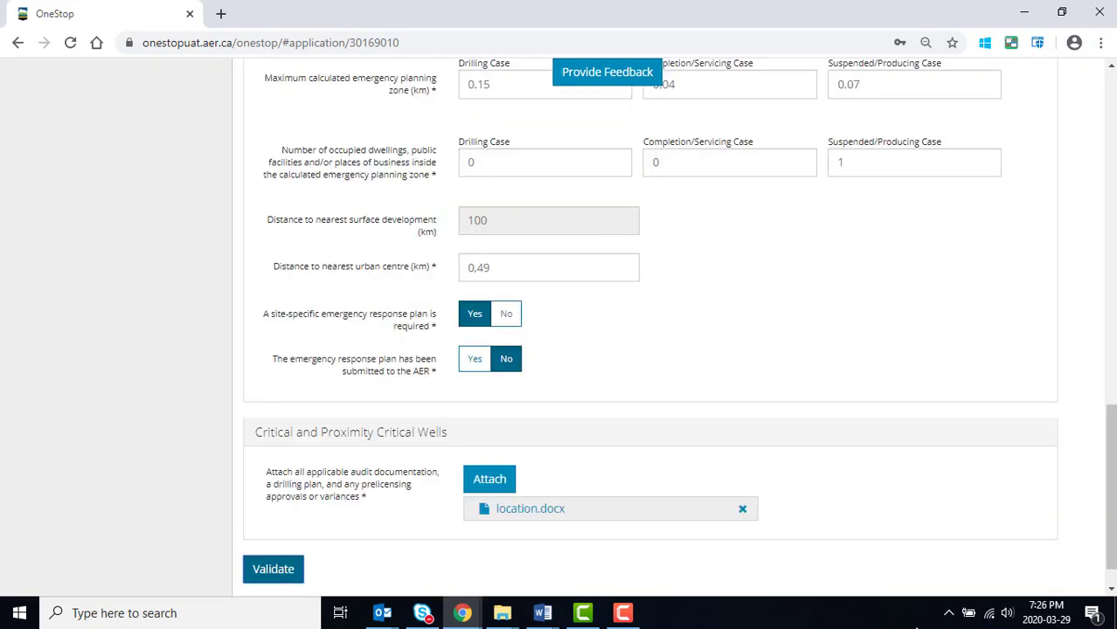
scroll("down", 3)
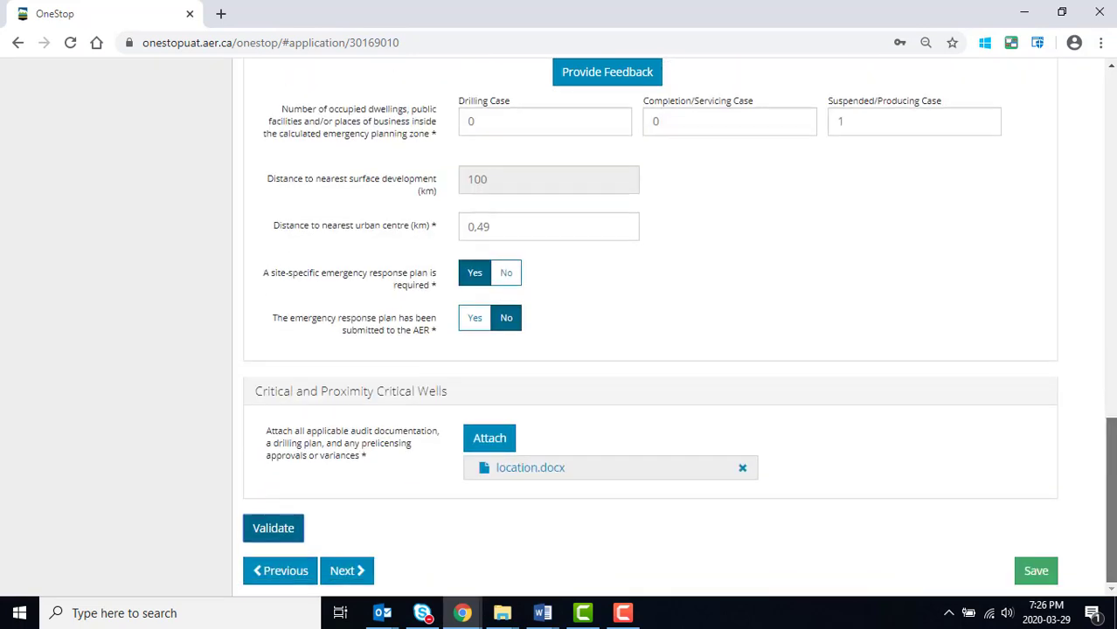
Validate the H2S Information page and advance to the Confirmation step
left_click(346, 570)
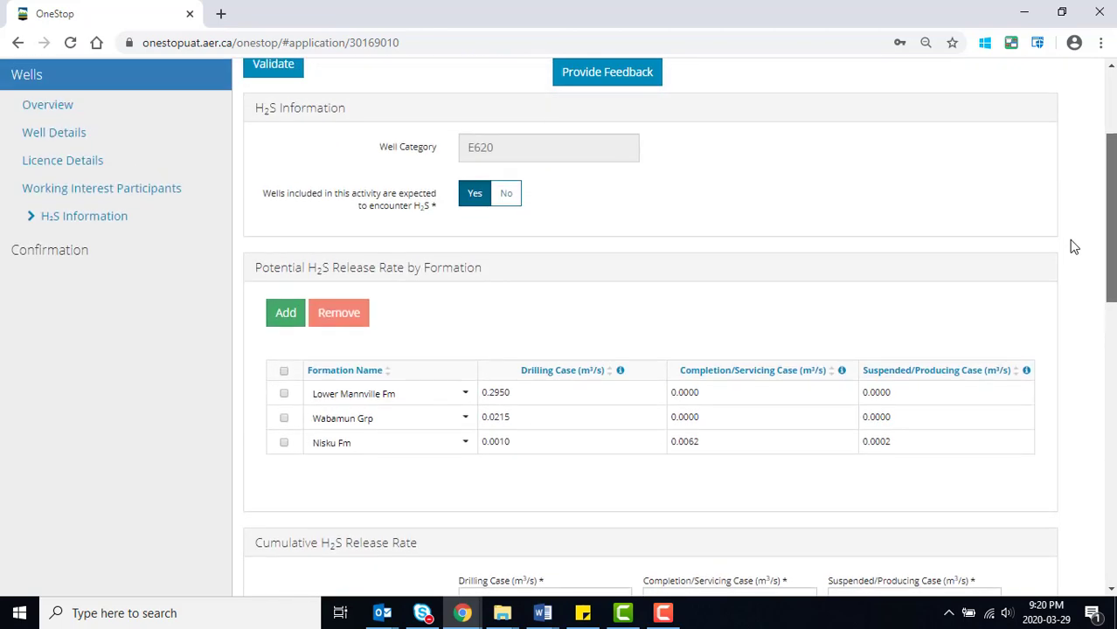
scroll("down", 3)
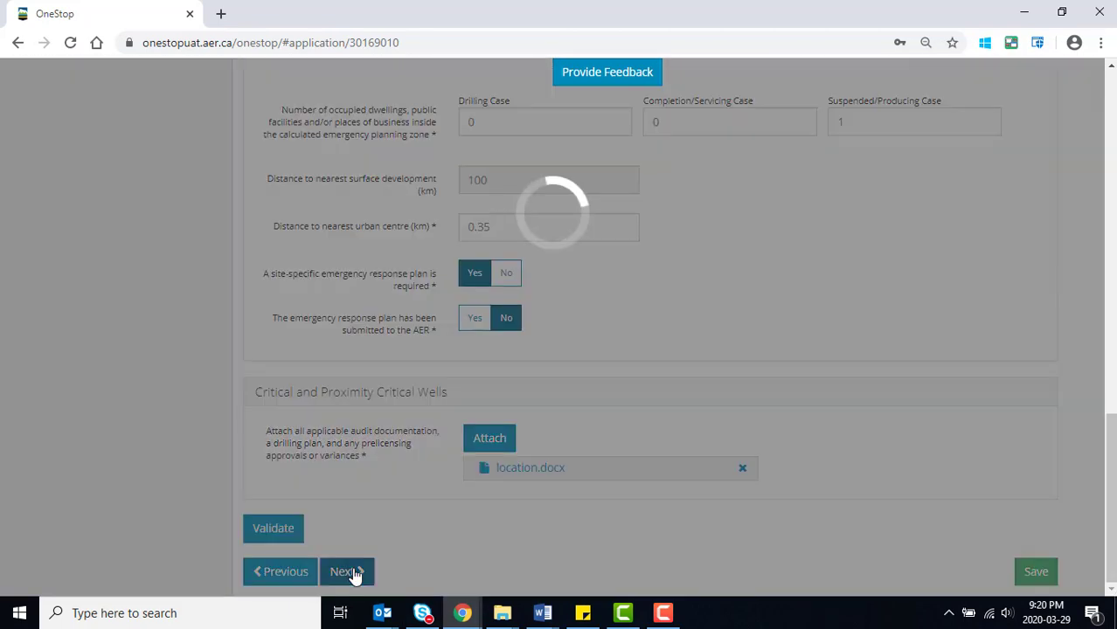
left_click(346, 571)
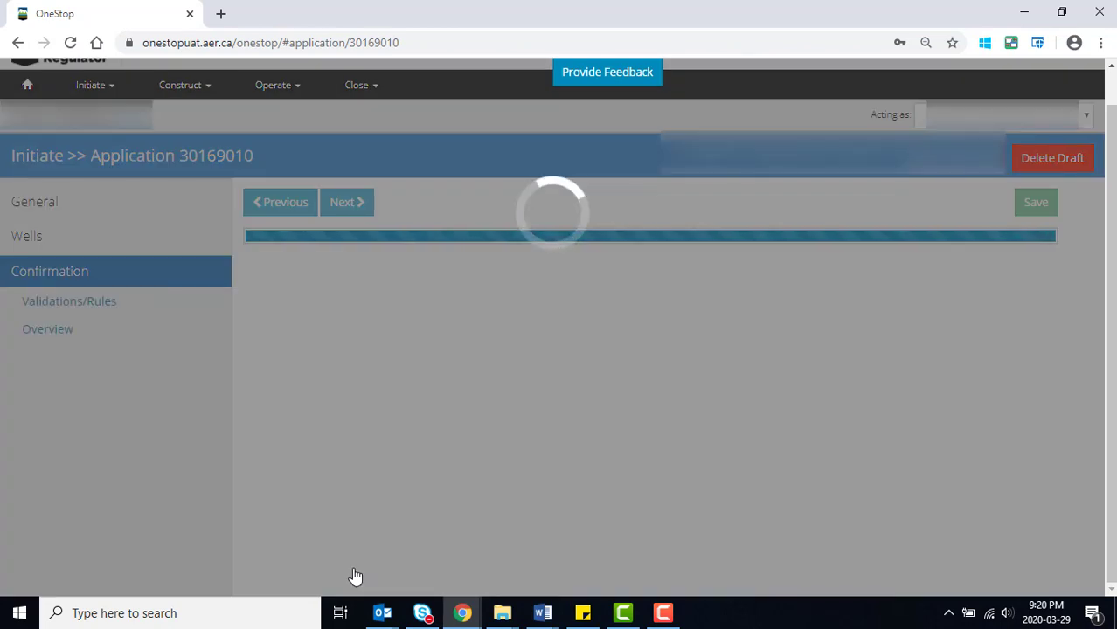